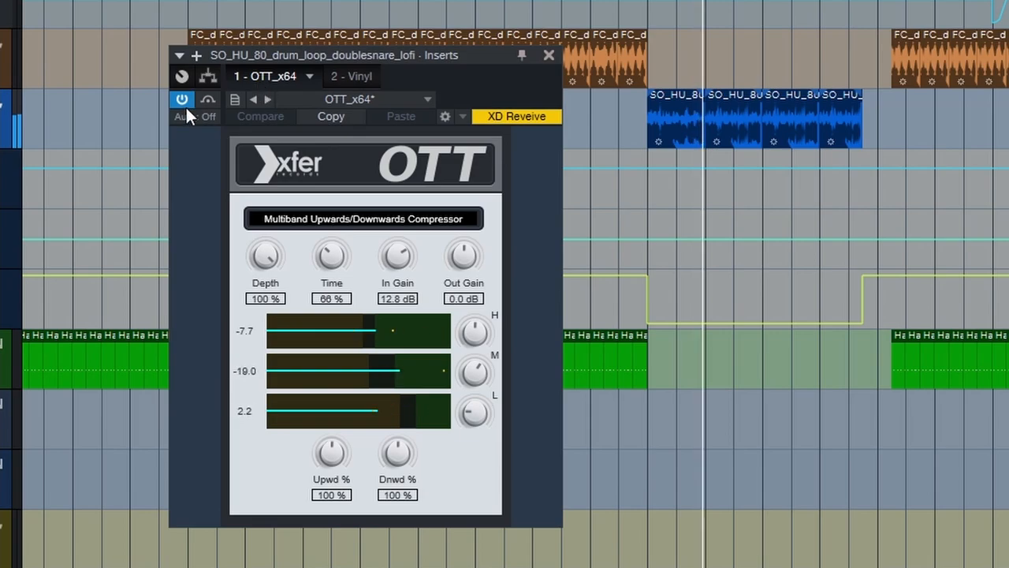
mouse_move(198, 94)
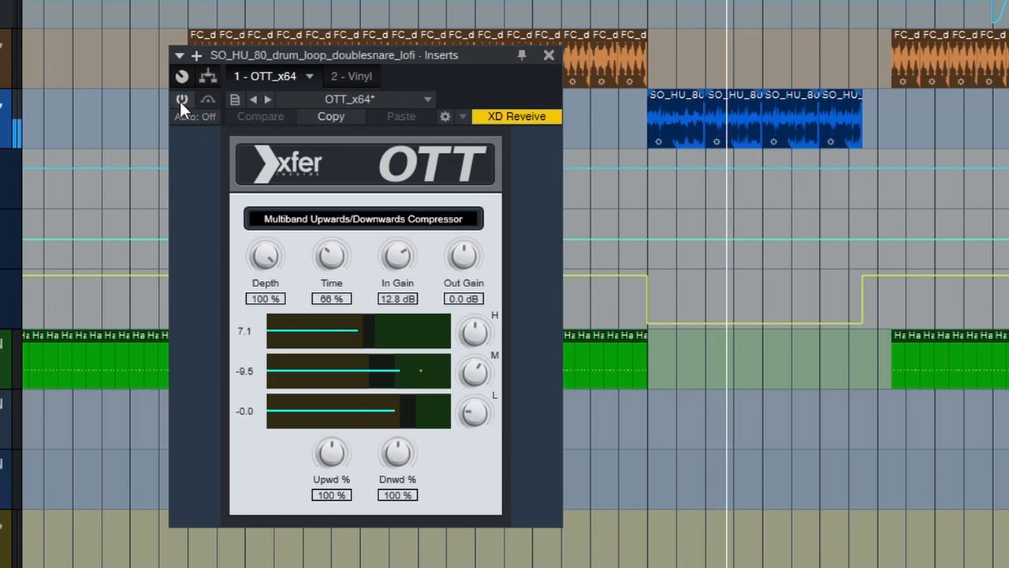
Show the Vinyl insert's settings: 2000 era, -11 dB mechanical noise, 32% dust.
click(183, 101)
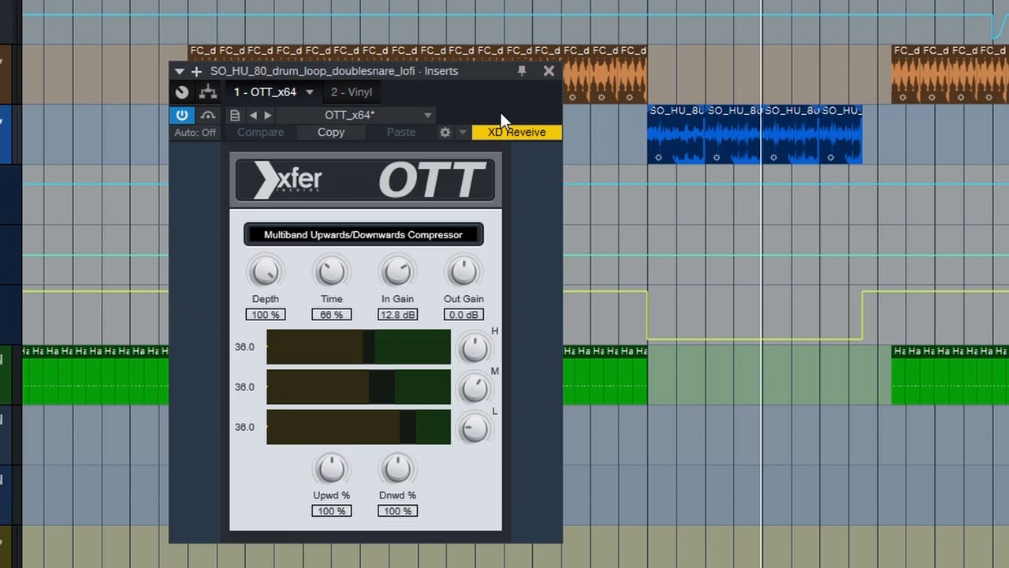
mouse_move(239, 369)
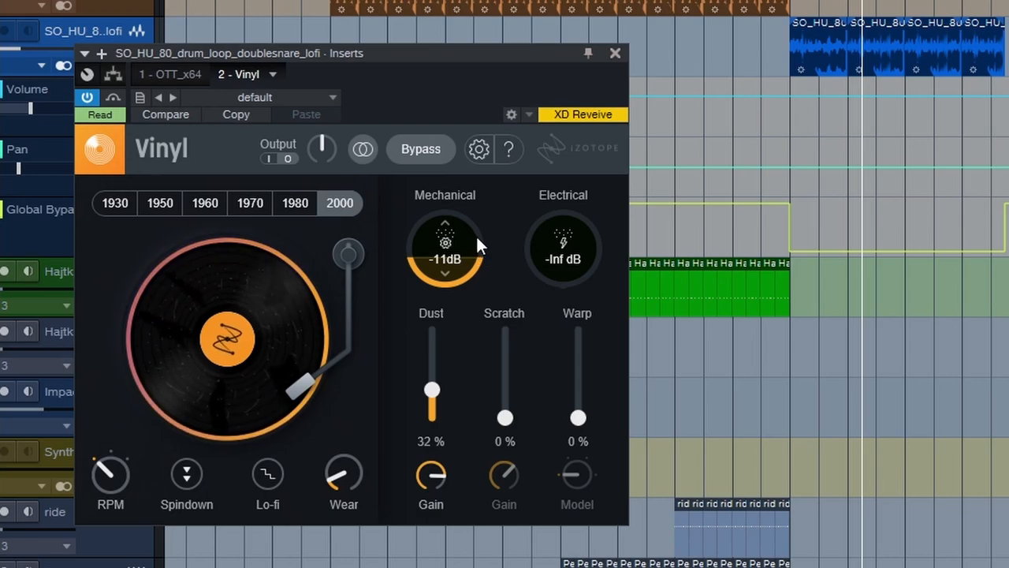
mouse_move(473, 249)
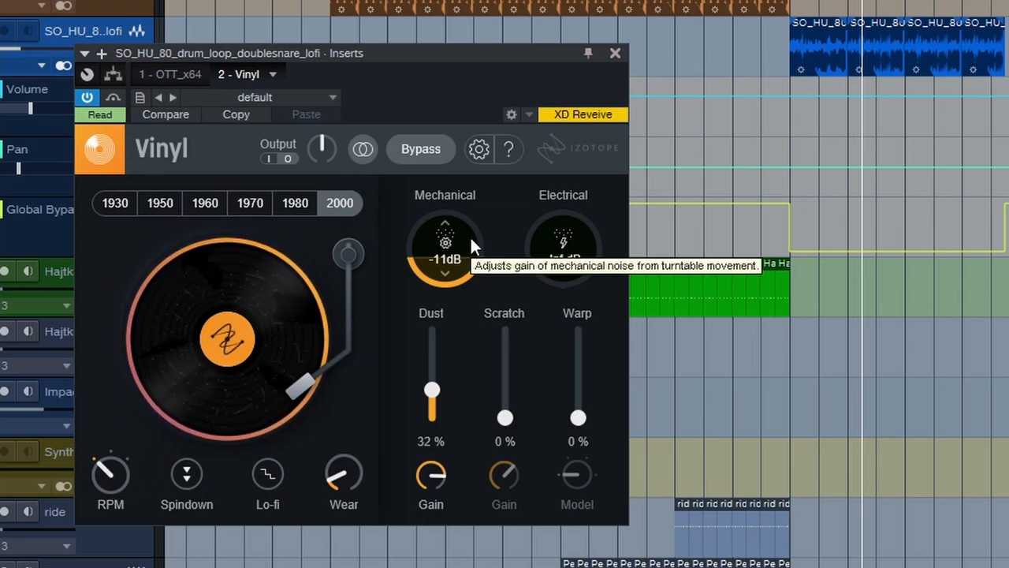